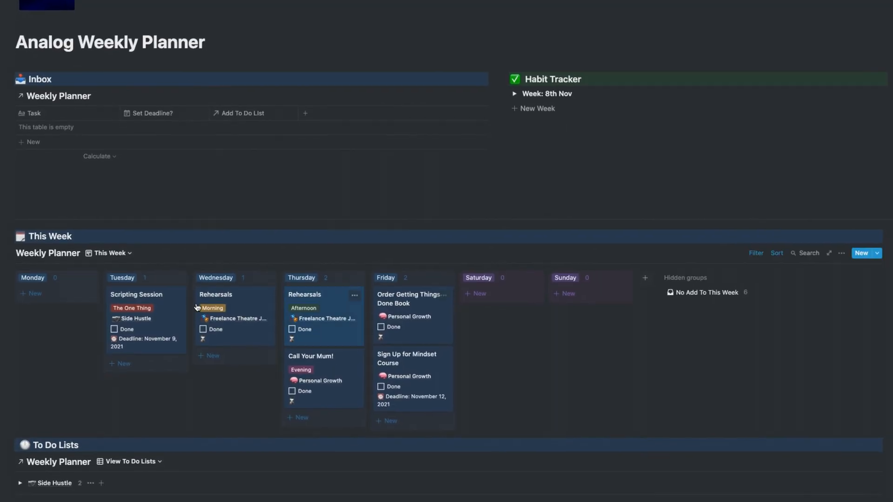
Step: Bring up the Notion Life OS Templates store page on the Better Creating website
scroll(down, 3)
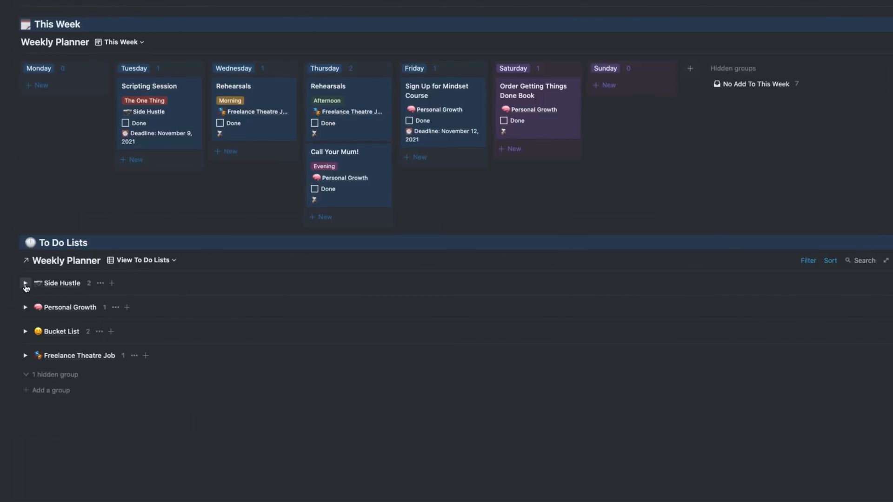
click(25, 282)
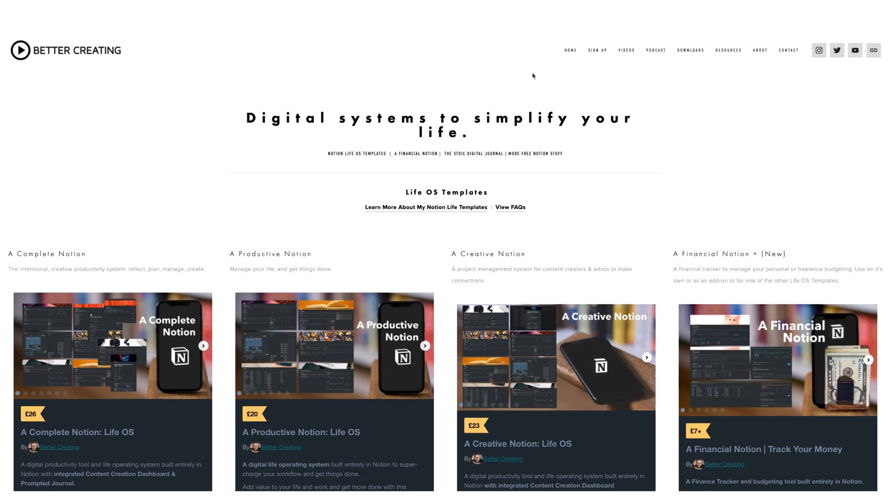
mouse_move(410, 81)
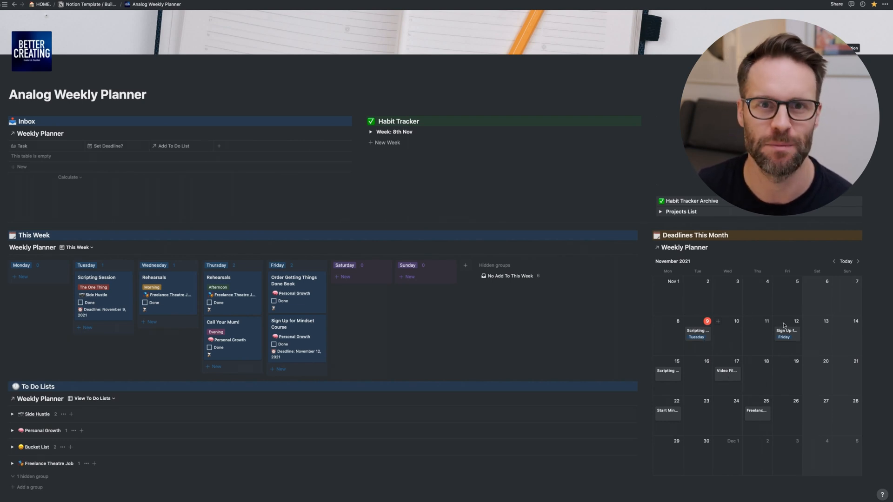
mouse_move(749, 340)
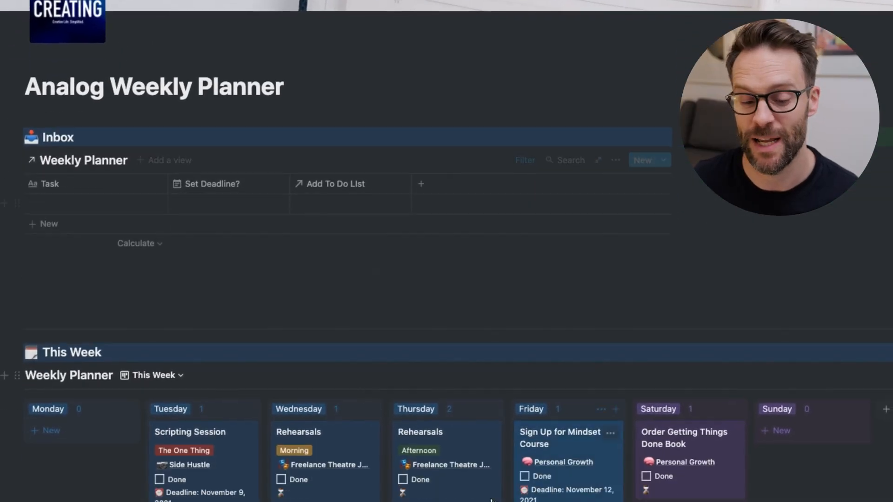
Step: Expand the Side Hustle group in To Do Lists to show its task table
scroll(down, 3)
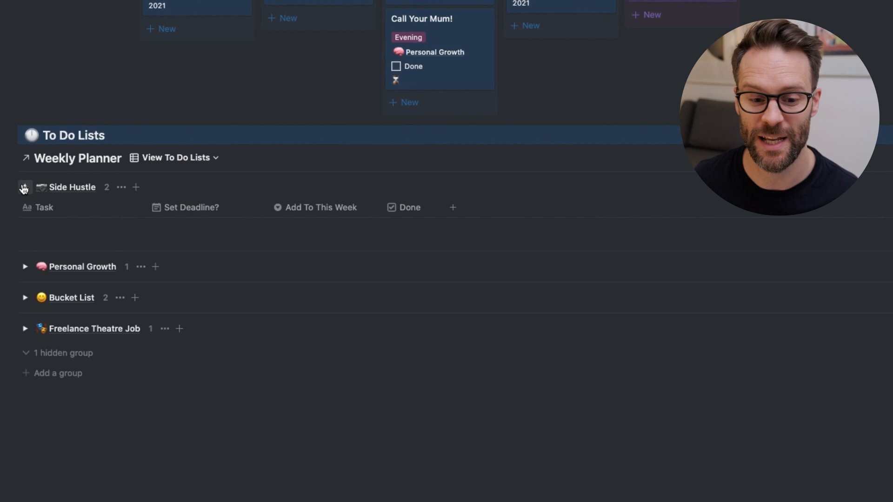
click(23, 187)
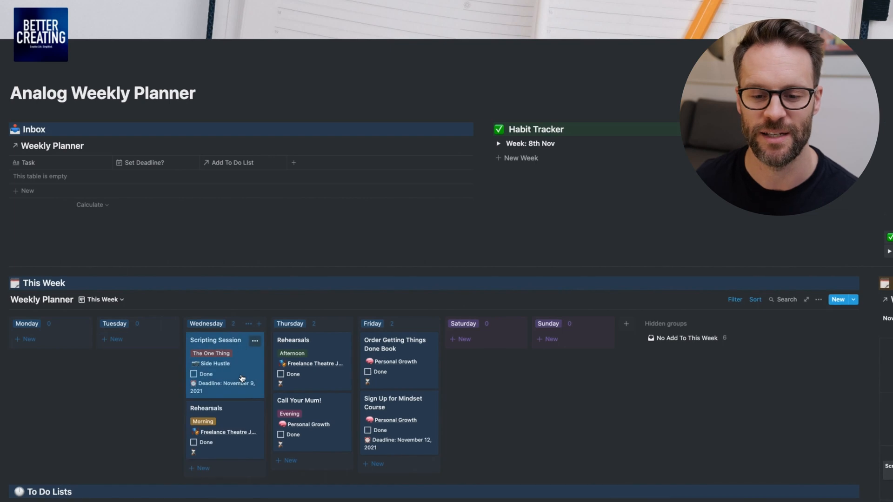
Step: Move Scripting Session to Thursday and Sign Up for Mindset Course to Tuesday on the This Week board
drag(222, 340, 302, 340)
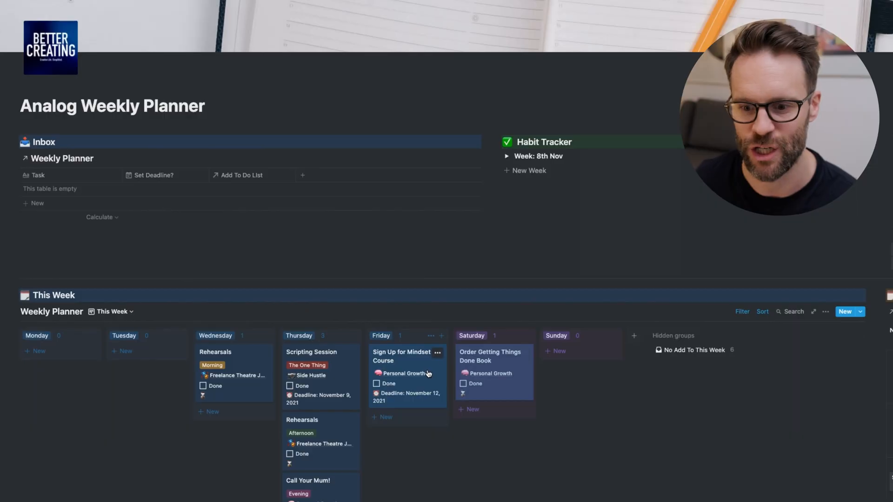
drag(404, 356, 143, 356)
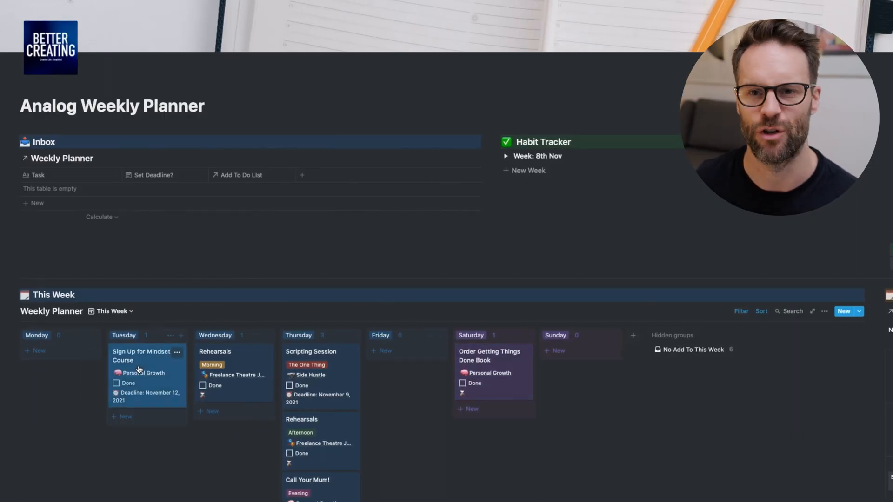
scroll(down, 3)
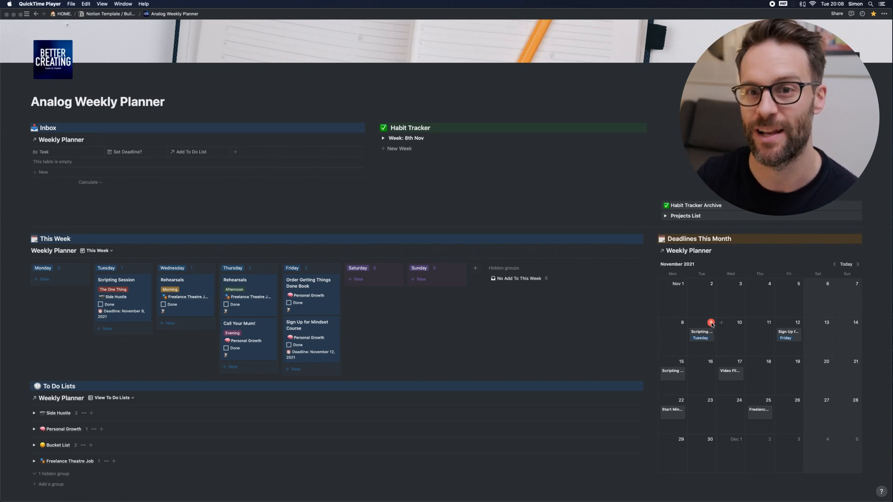
mouse_move(708, 343)
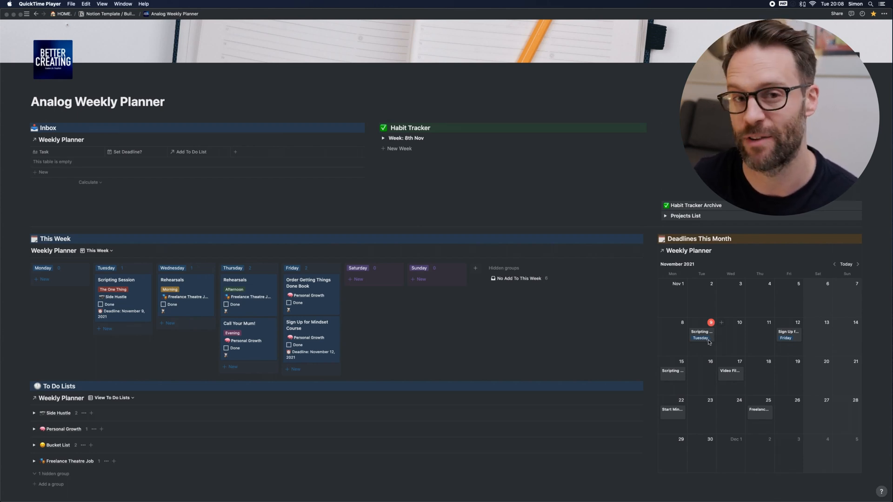
mouse_move(732, 379)
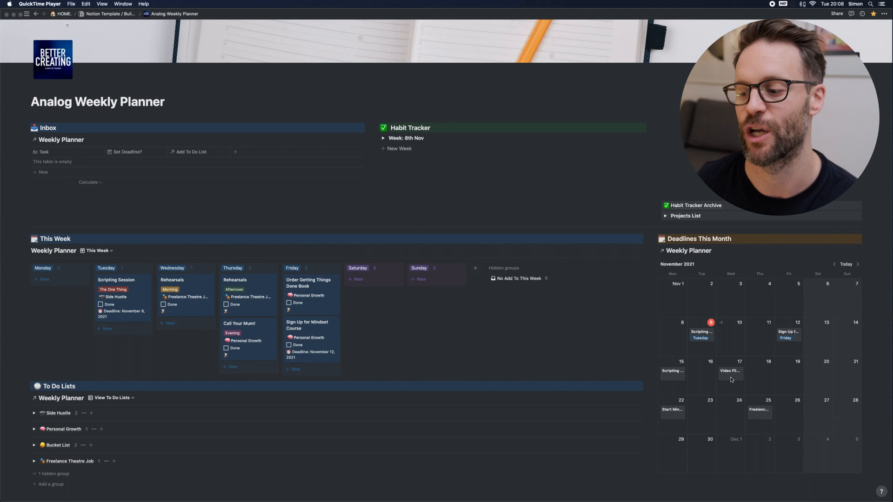
Step: Toggle Side Hustle open and closed, then reveal the My Planner Projects table via Projects List
click(33, 413)
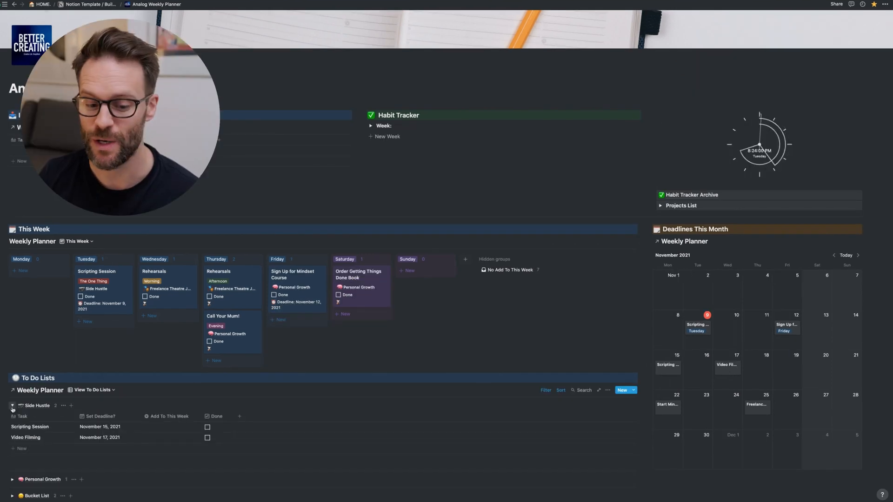
click(13, 405)
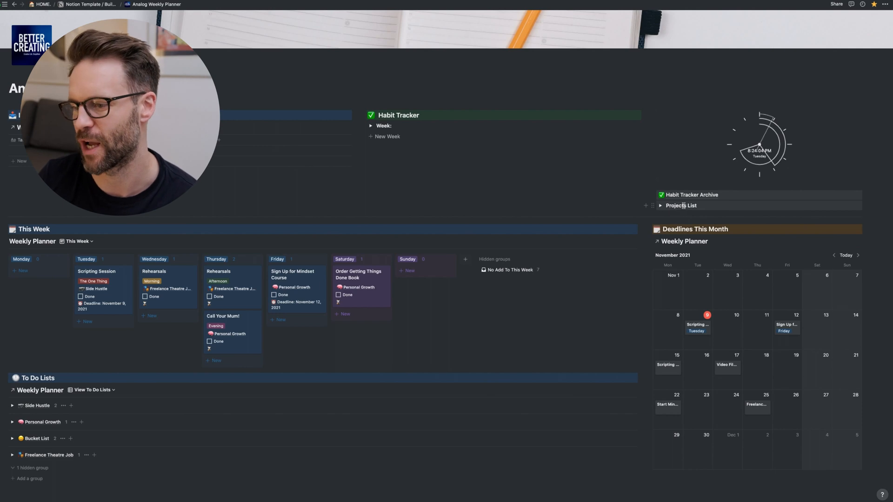
click(661, 204)
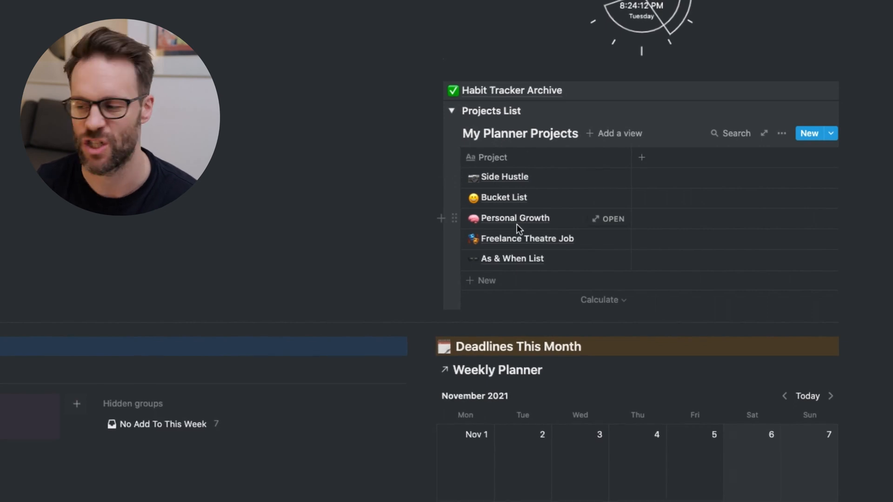
mouse_move(463, 183)
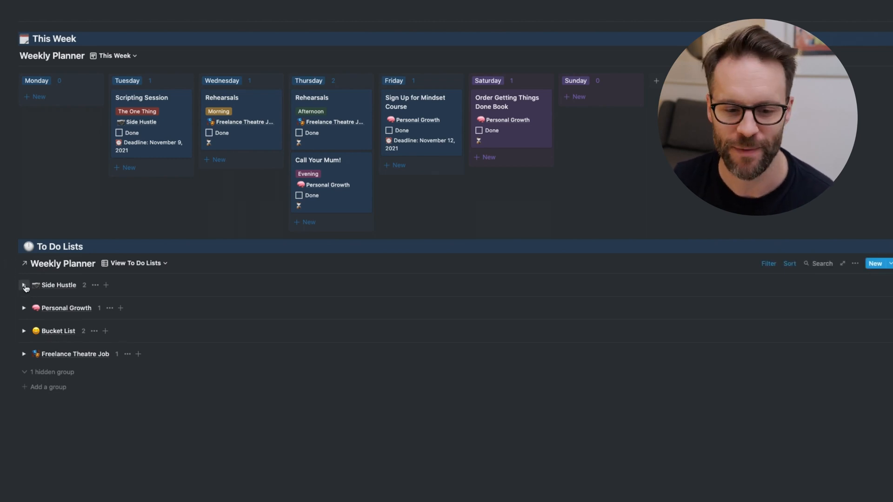
Step: Expand the Side Hustle, Personal Growth, Bucket List and Freelance Theatre Job groups to show their tasks
click(24, 286)
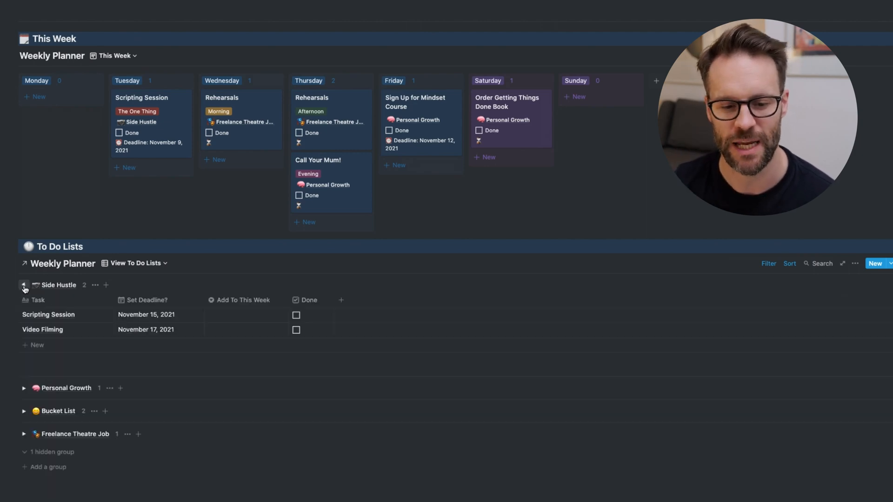
click(24, 388)
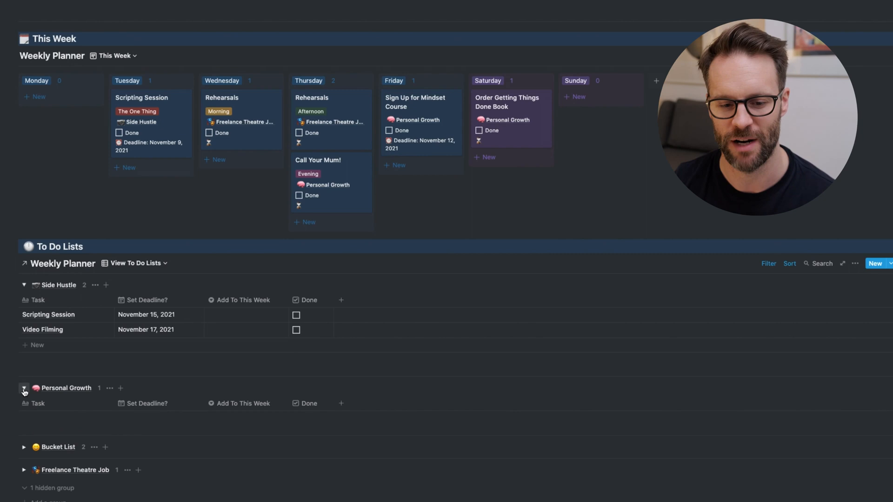
click(25, 388)
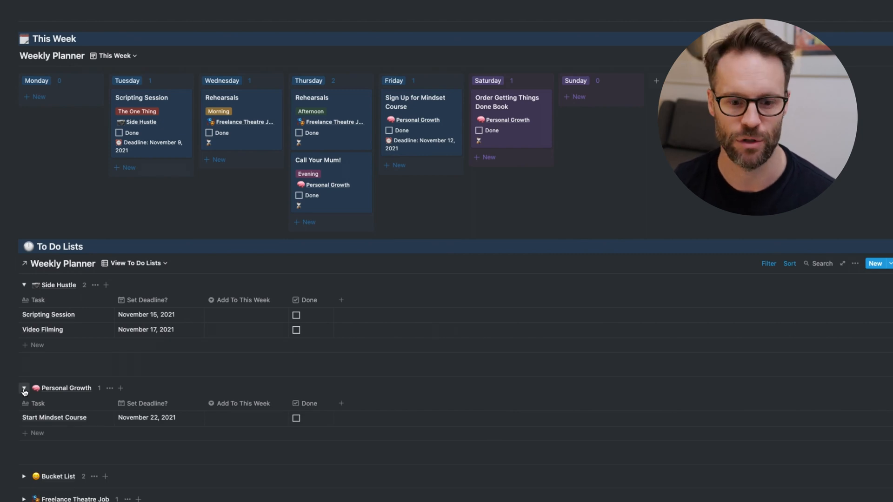
click(24, 388)
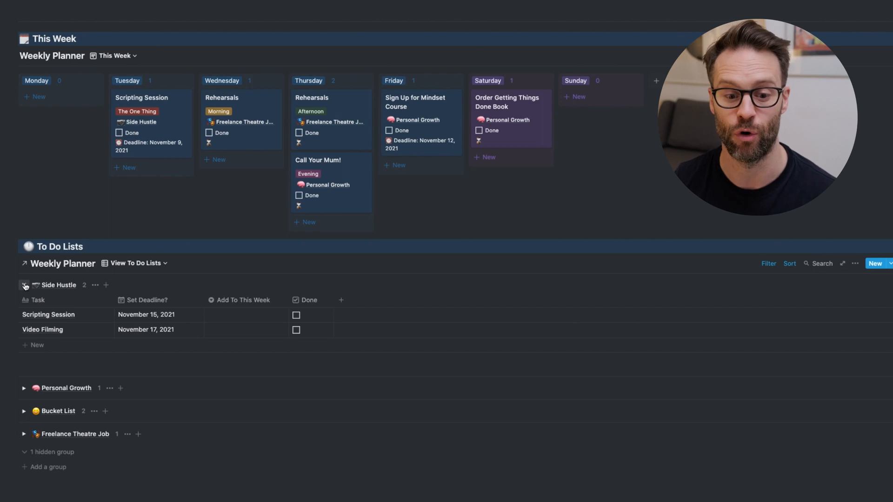
click(24, 389)
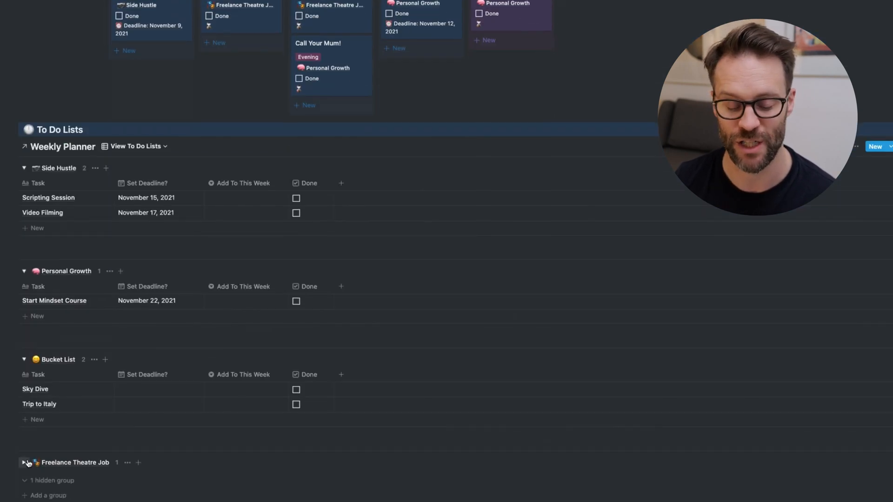
click(26, 463)
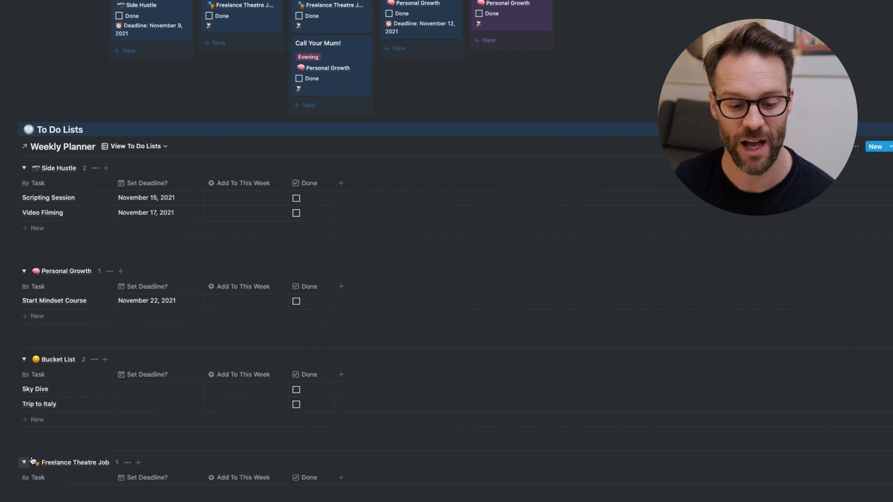
scroll(down, 3)
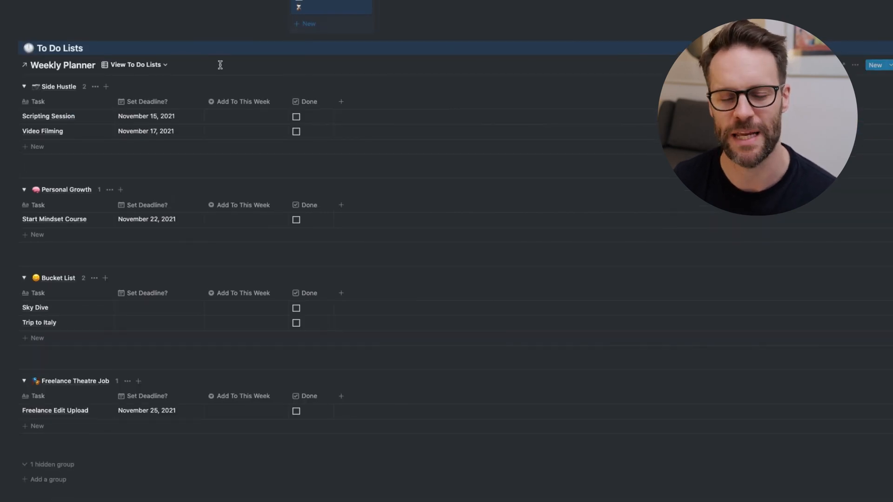
Step: Show the filter rules of the to-do lists view
click(713, 260)
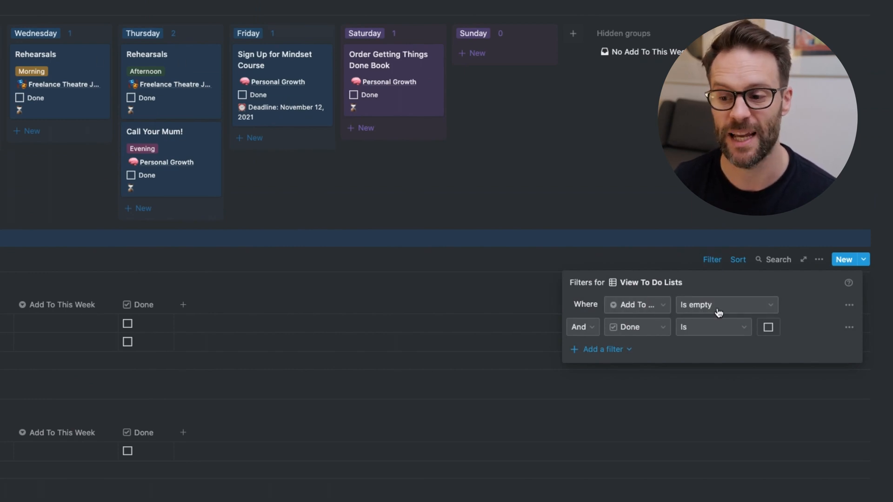
mouse_move(713, 262)
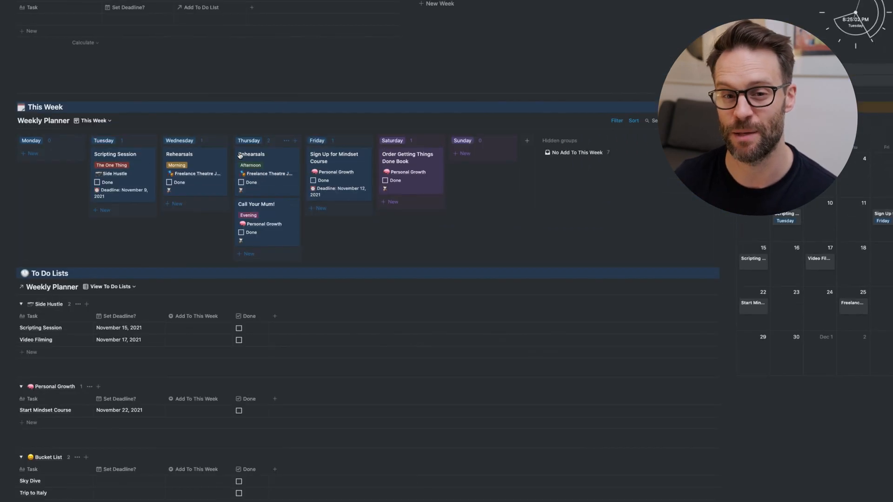
Step: Set Sky Dive's Add To This Week to Saturday and mark Order Getting Things Done Book as The One Thing
scroll(down, 3)
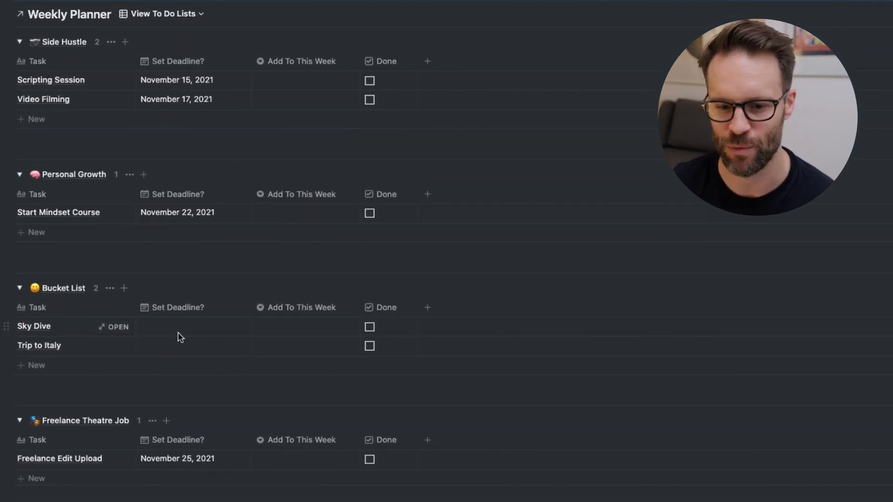
click(305, 327)
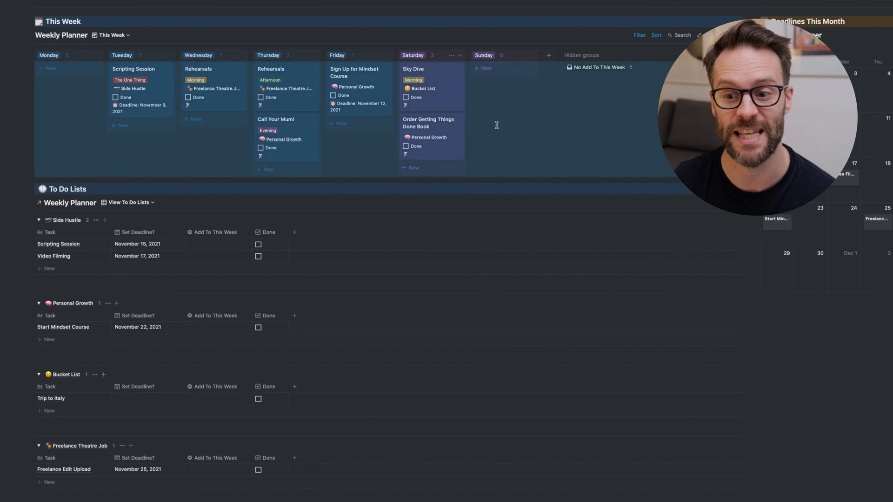
click(428, 123)
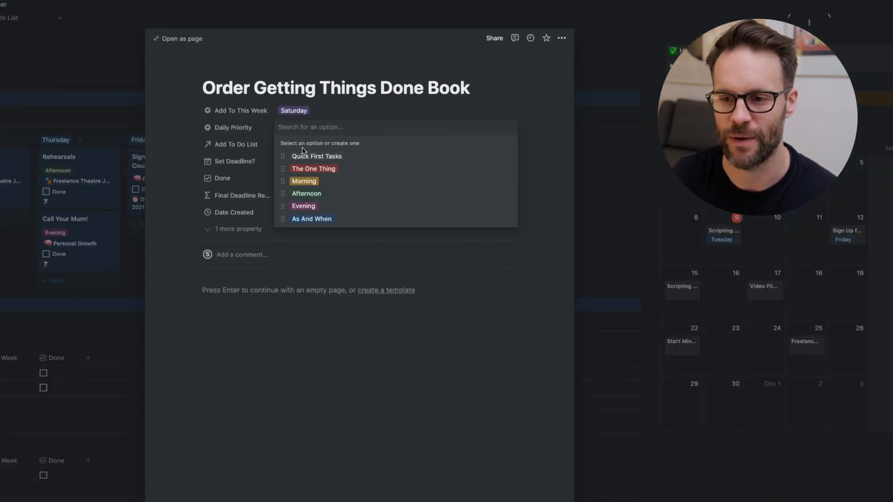
click(313, 168)
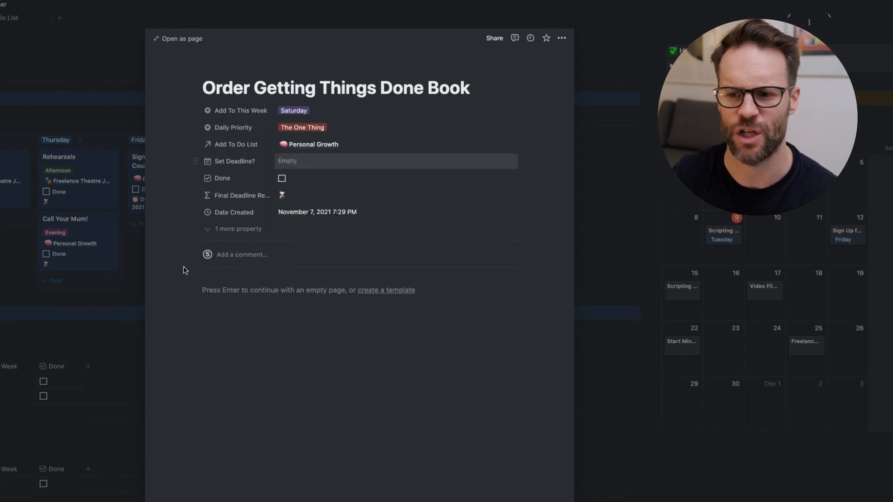
click(301, 127)
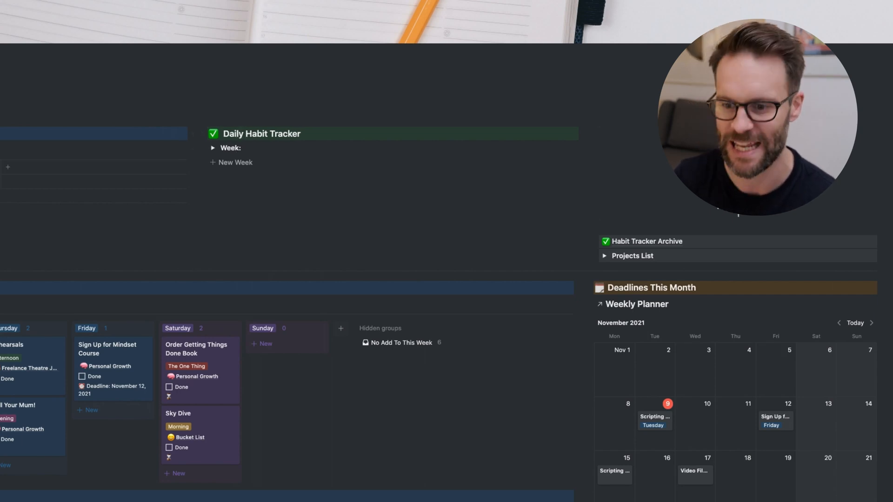
Step: Expand the Week toggle under Daily Habit Tracker to show Daily Yoga, 5-Min Meditation and Reading
click(213, 148)
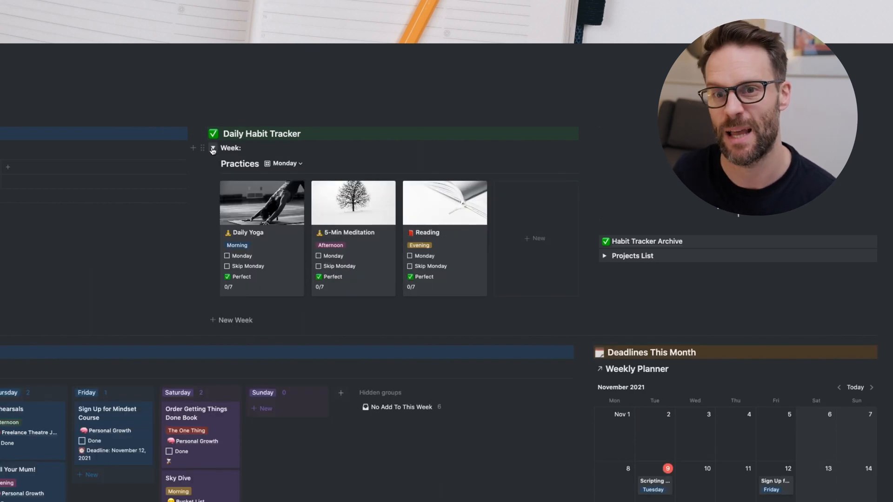